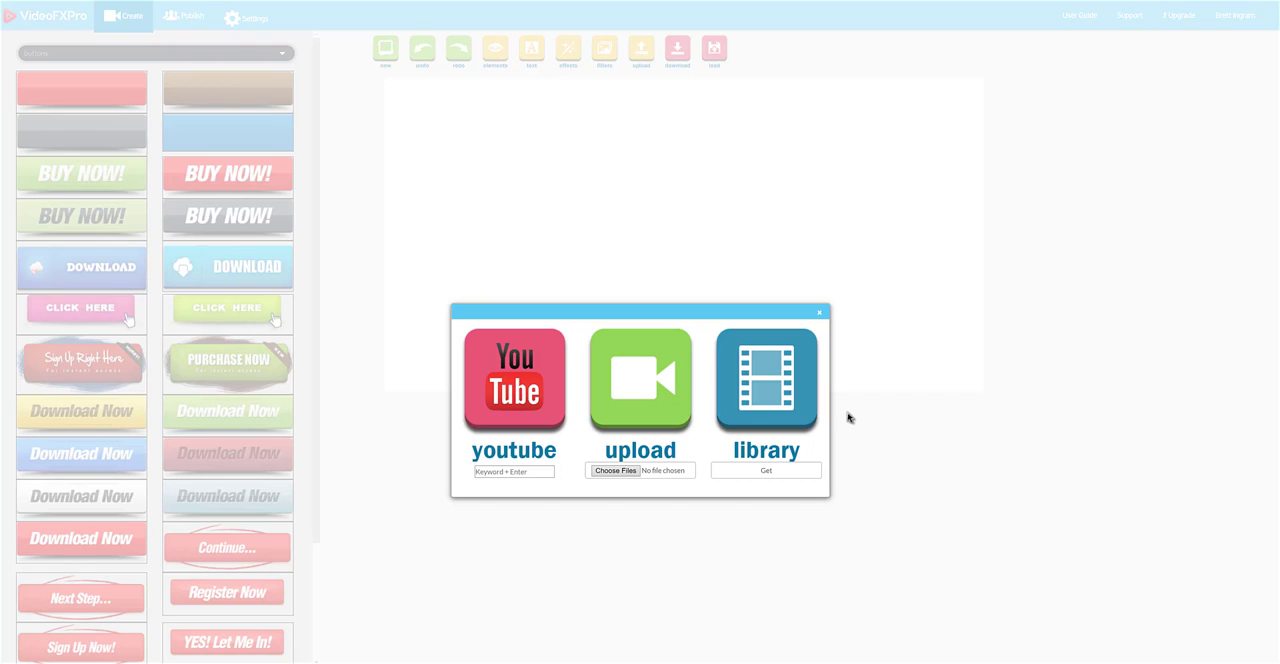
{"action": "mouse_move", "coordinate": [792, 492]}
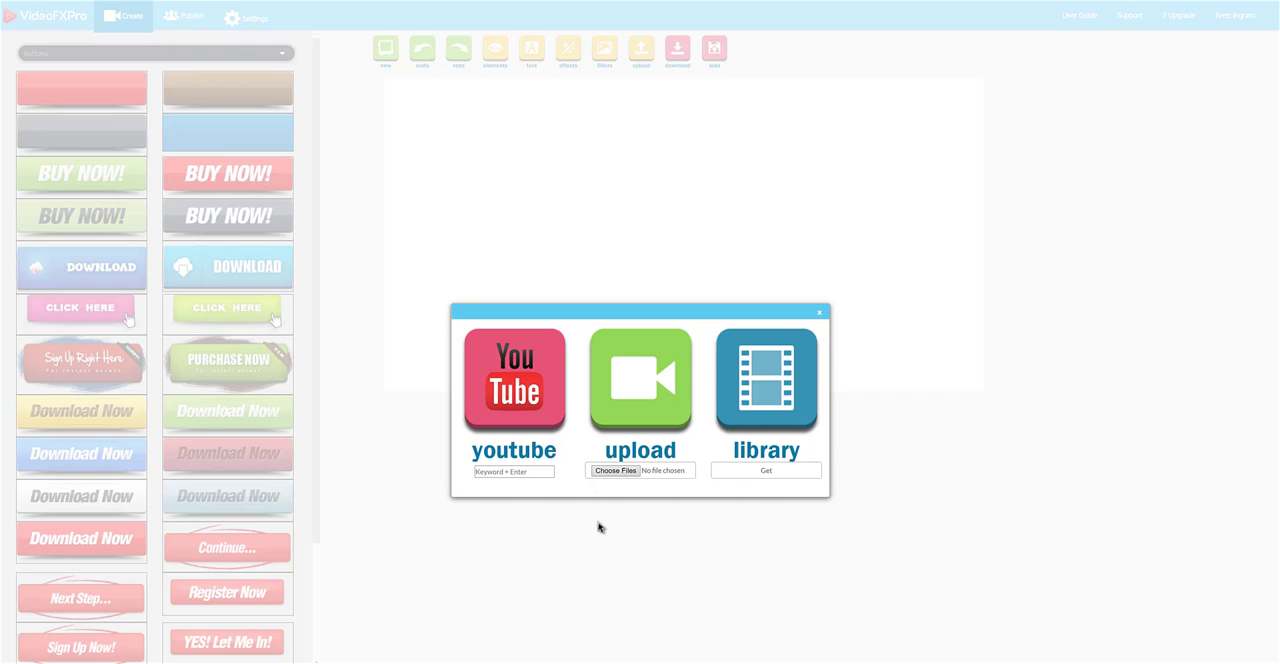
{"action": "mouse_move", "coordinate": [700, 428]}
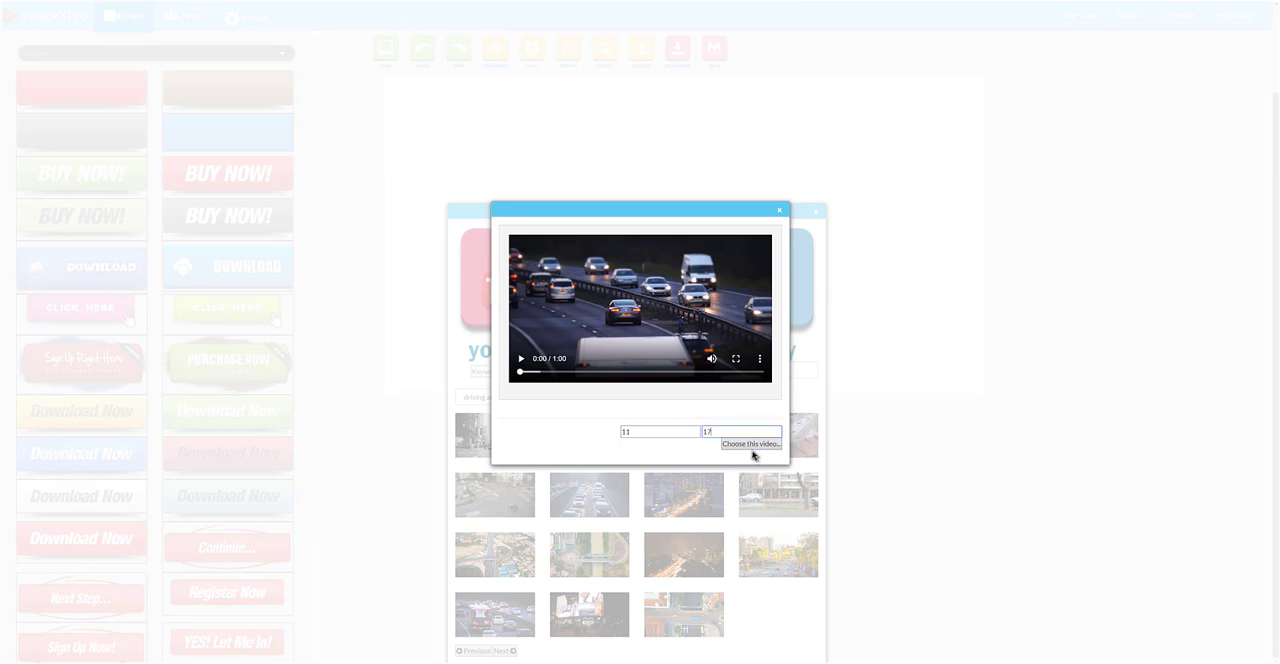
Step: Choose the motorway traffic clip from the stock library as the source video
{"action": "left_click", "coordinate": [752, 444]}
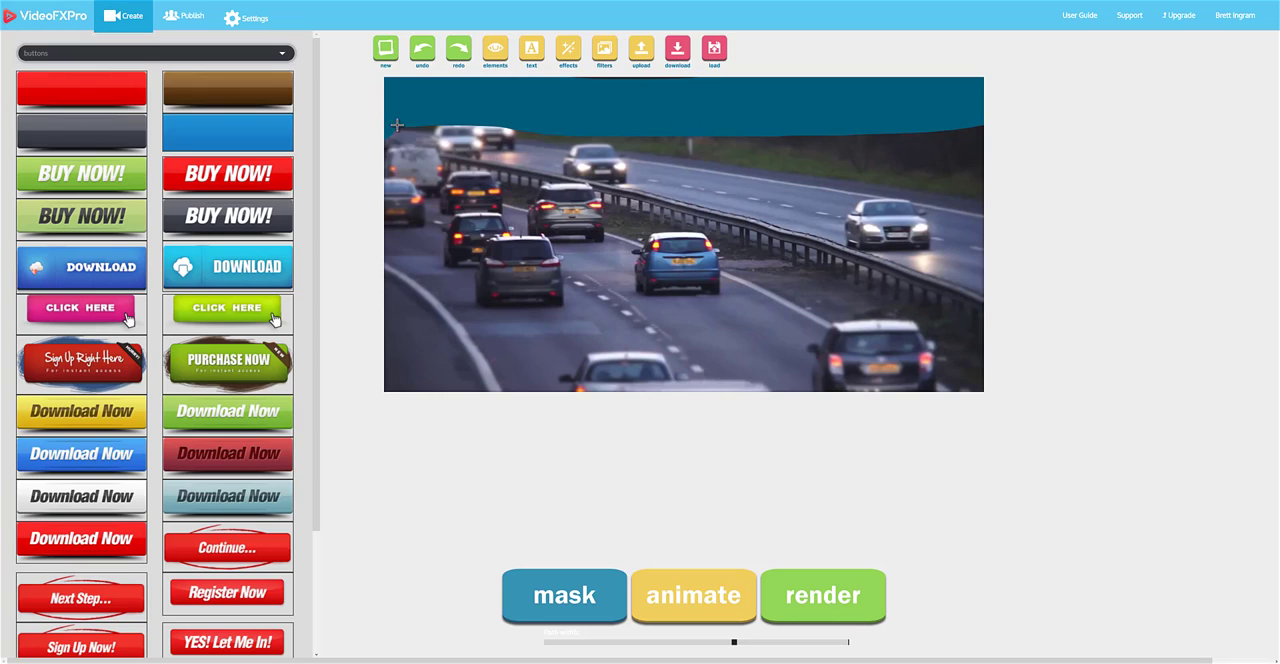
Step: Paint the mask across the sky and extend it over the far carriageway
{"action": "left_click_drag", "start_coordinate": [396, 124], "coordinate": [716, 196]}
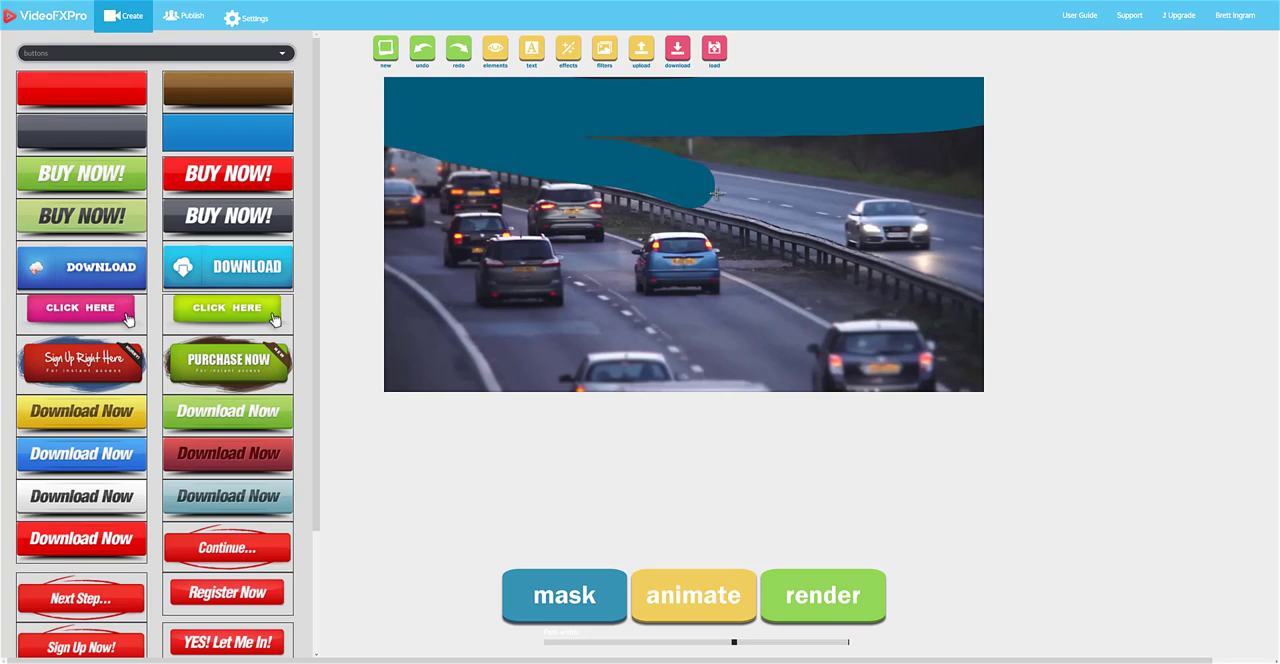
{"action": "left_click_drag", "start_coordinate": [712, 192], "coordinate": [968, 198]}
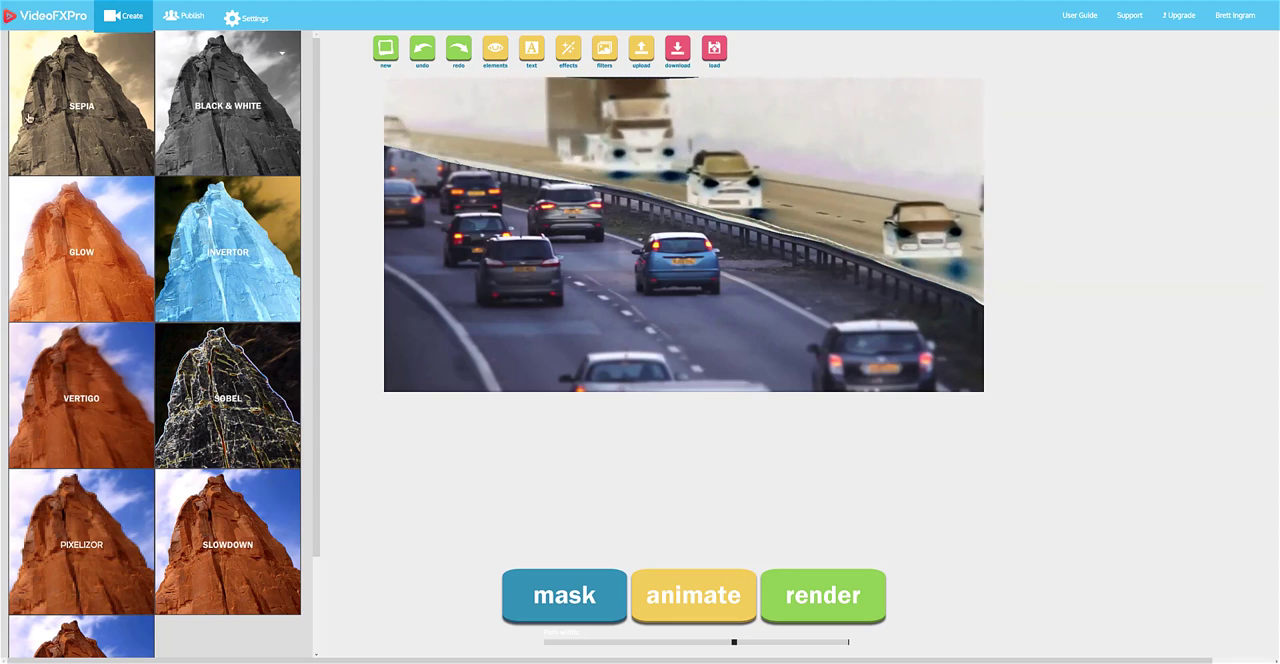
Step: Browse the effects, illustration, lighting and overlay graphic categories in the left panel
{"action": "left_click", "coordinate": [496, 50]}
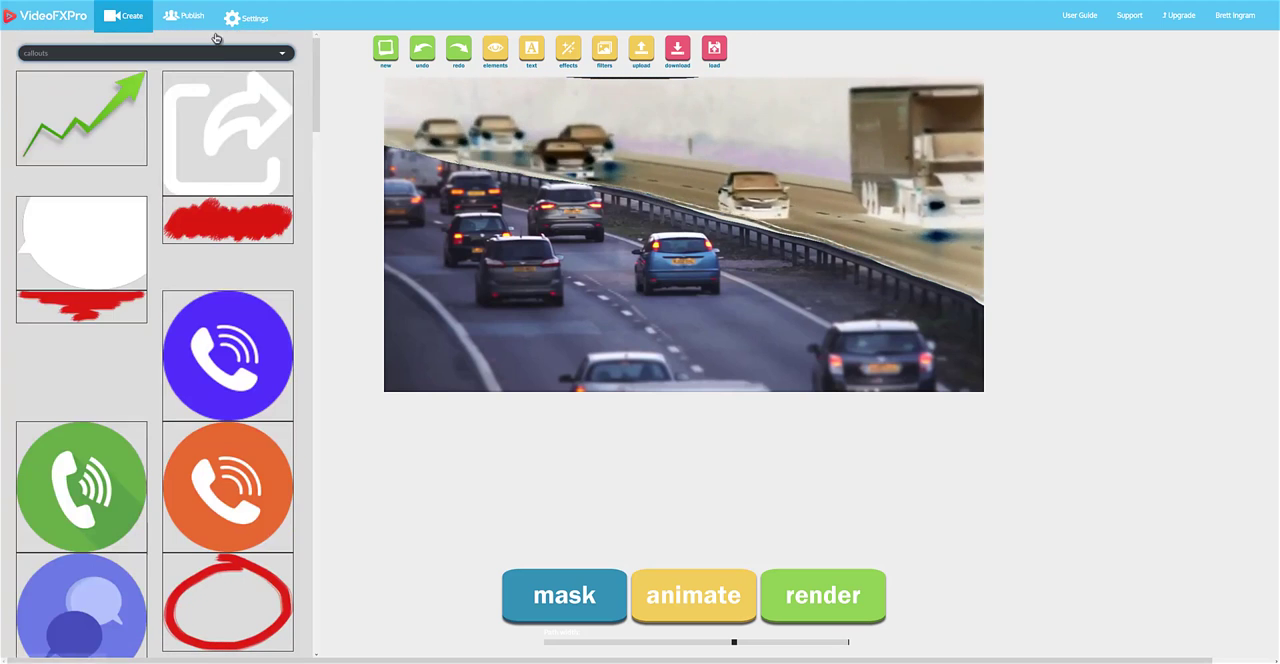
{"action": "left_click", "coordinate": [156, 52]}
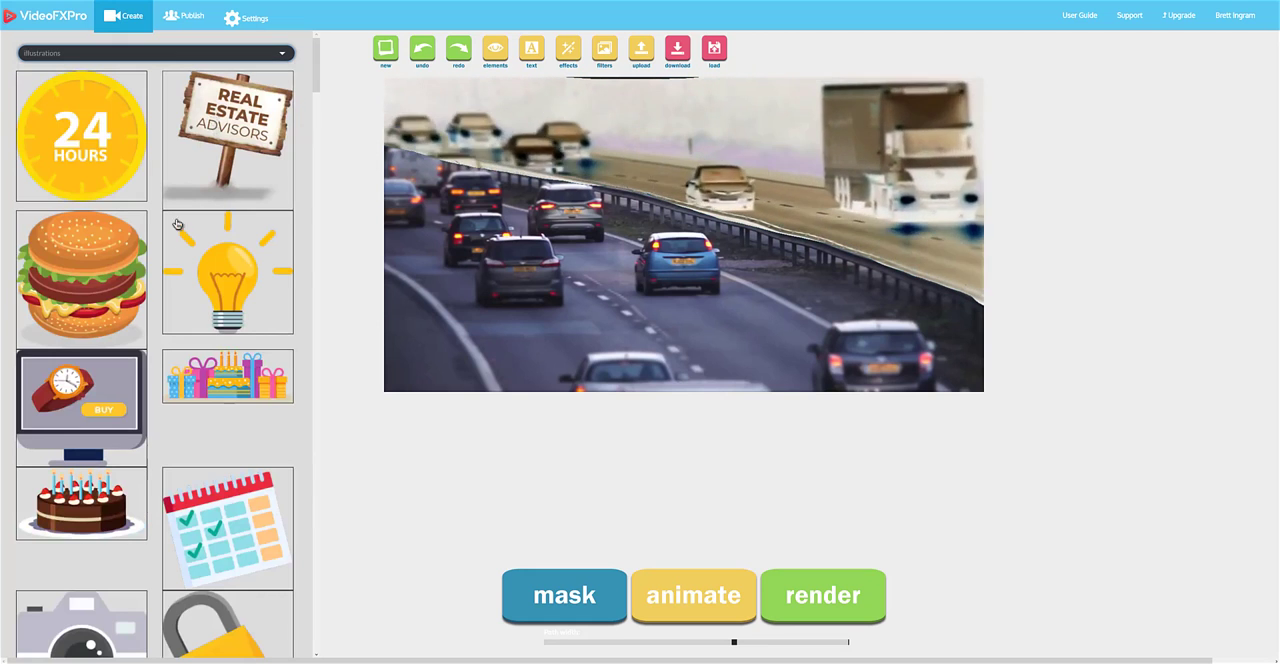
{"action": "left_click", "coordinate": [156, 52]}
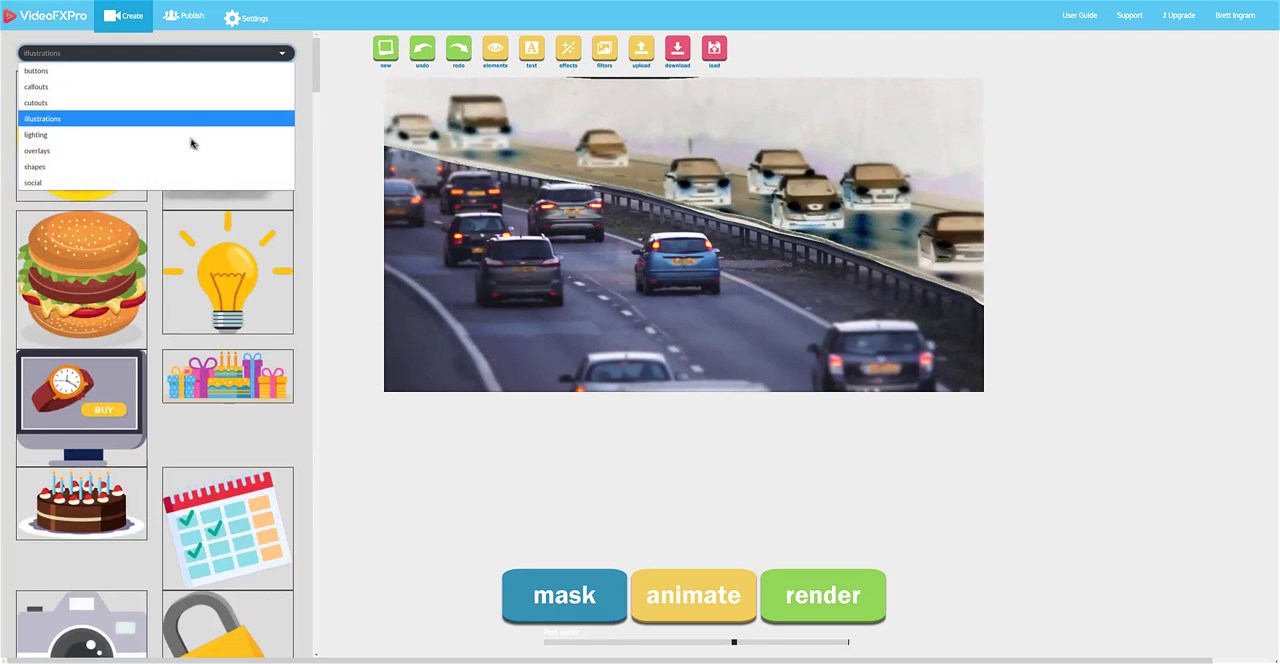
{"action": "left_click", "coordinate": [36, 134]}
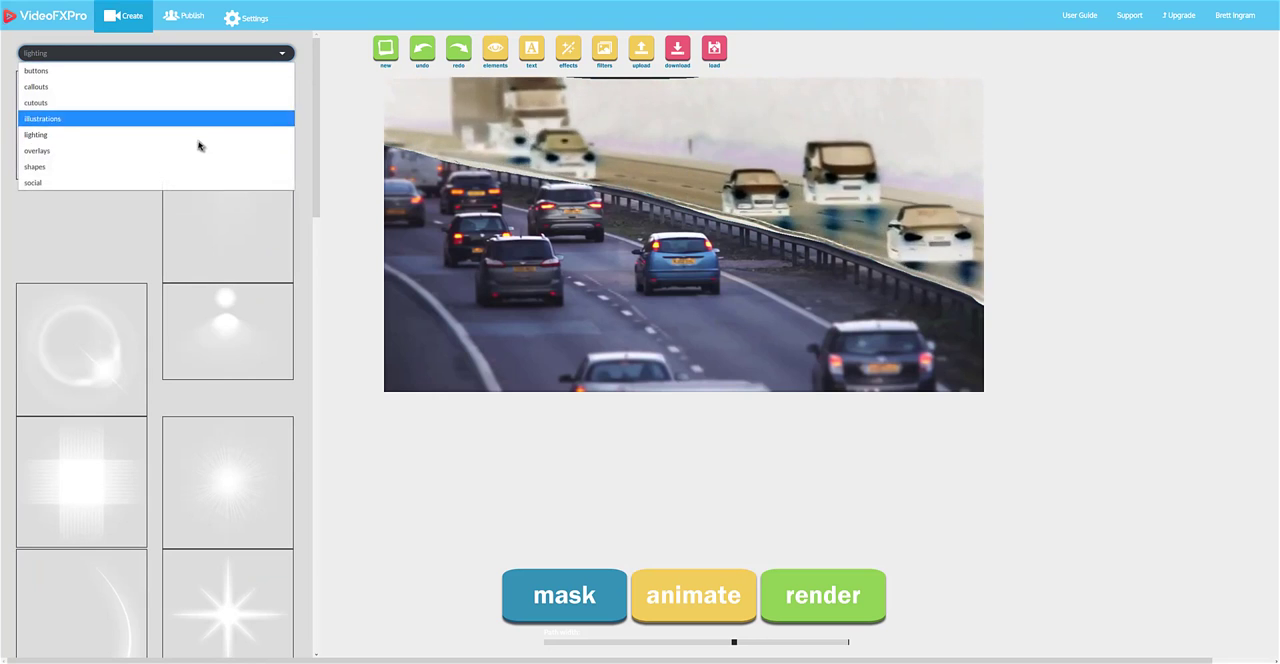
{"action": "left_click", "coordinate": [36, 150]}
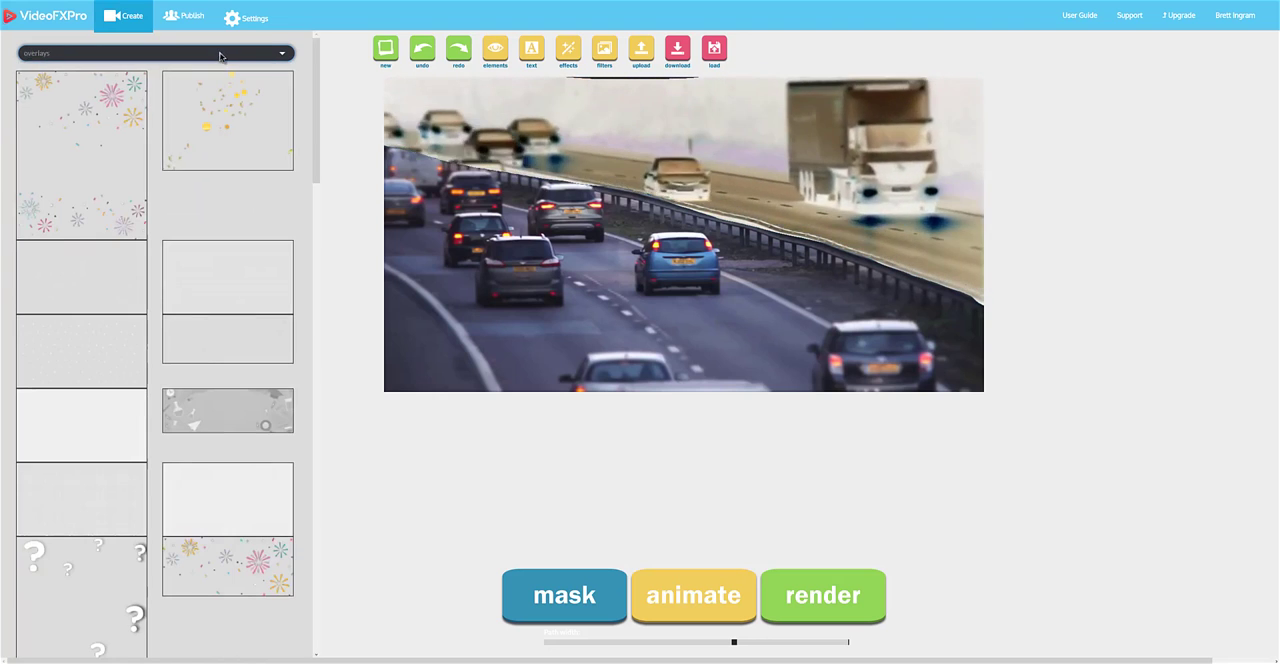
{"action": "left_click", "coordinate": [150, 52]}
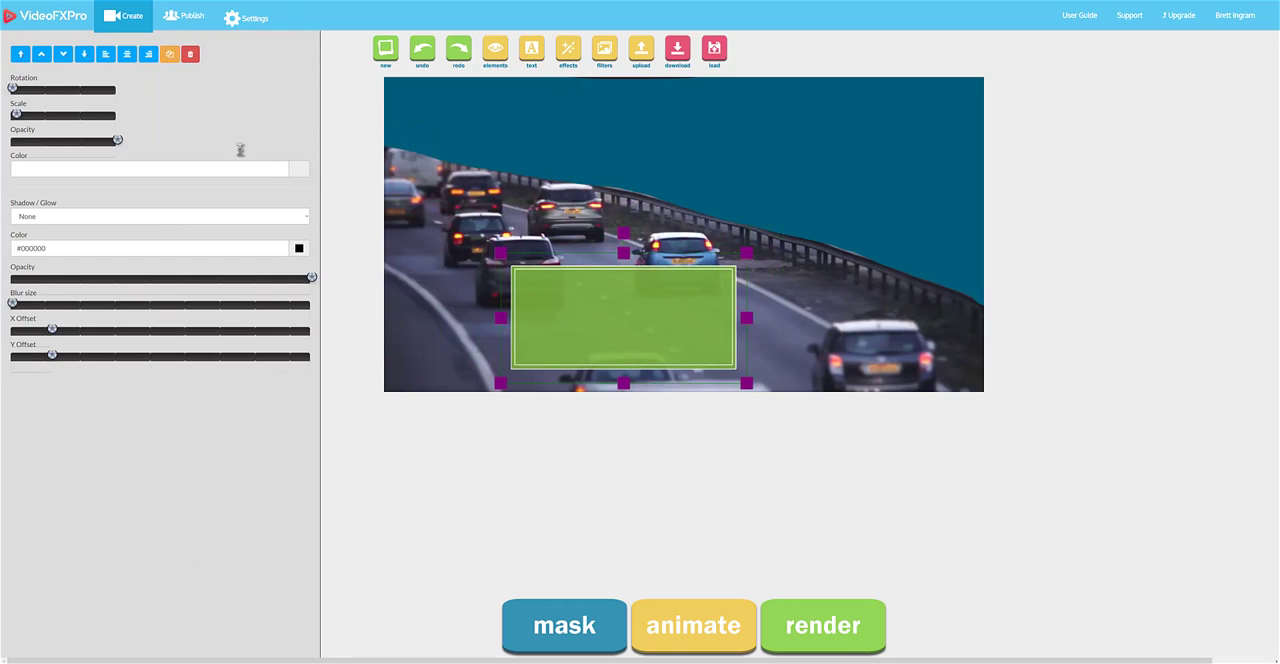
{"action": "mouse_move", "coordinate": [620, 270]}
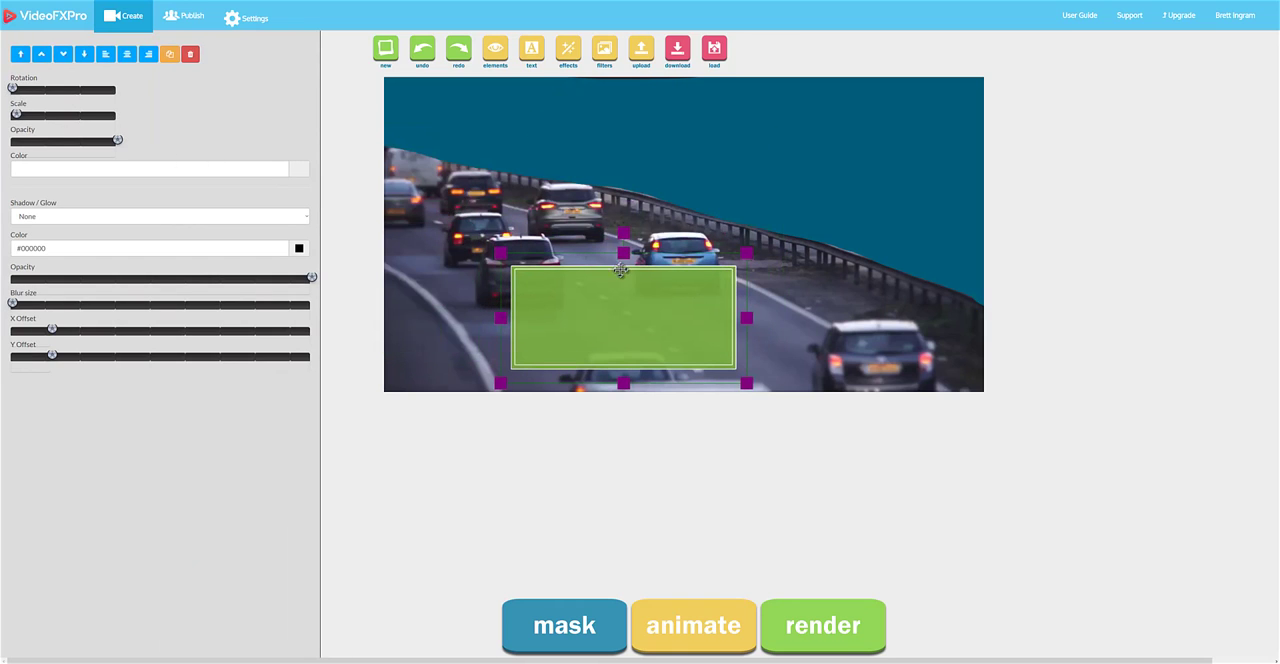
Step: Move the green box over the far lanes and add a 'Text Sample' caption inside it
{"action": "left_click_drag", "start_coordinate": [622, 320], "coordinate": [680, 220]}
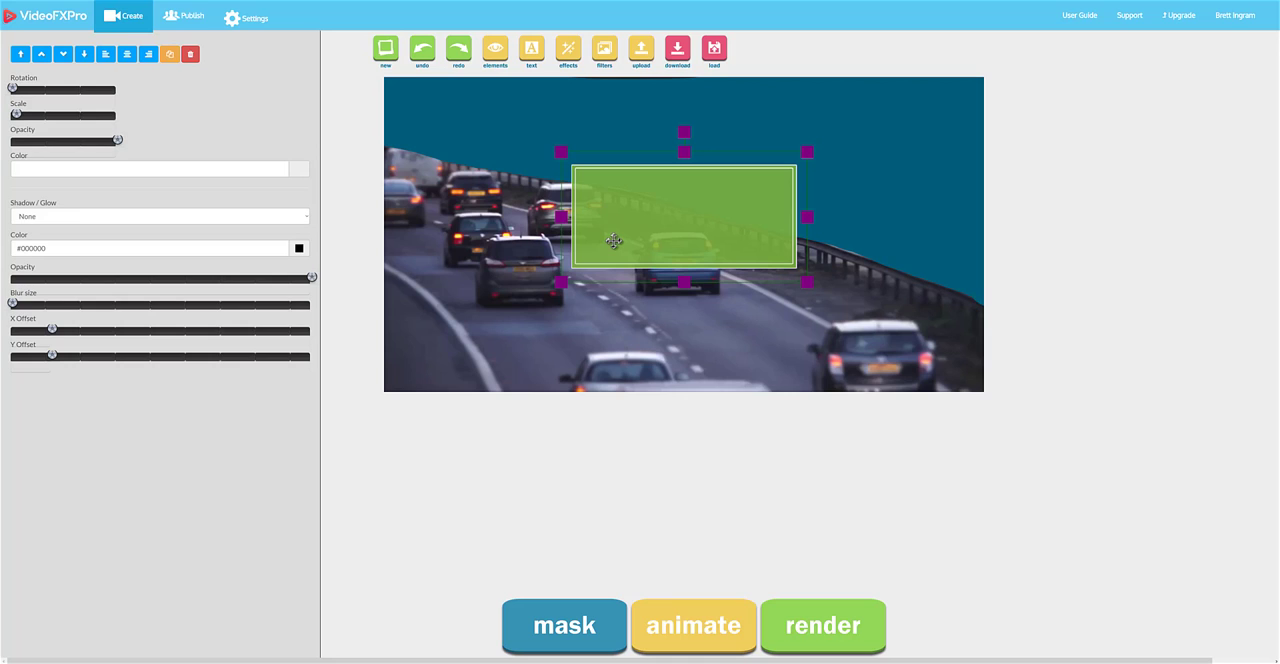
{"action": "mouse_move", "coordinate": [540, 92]}
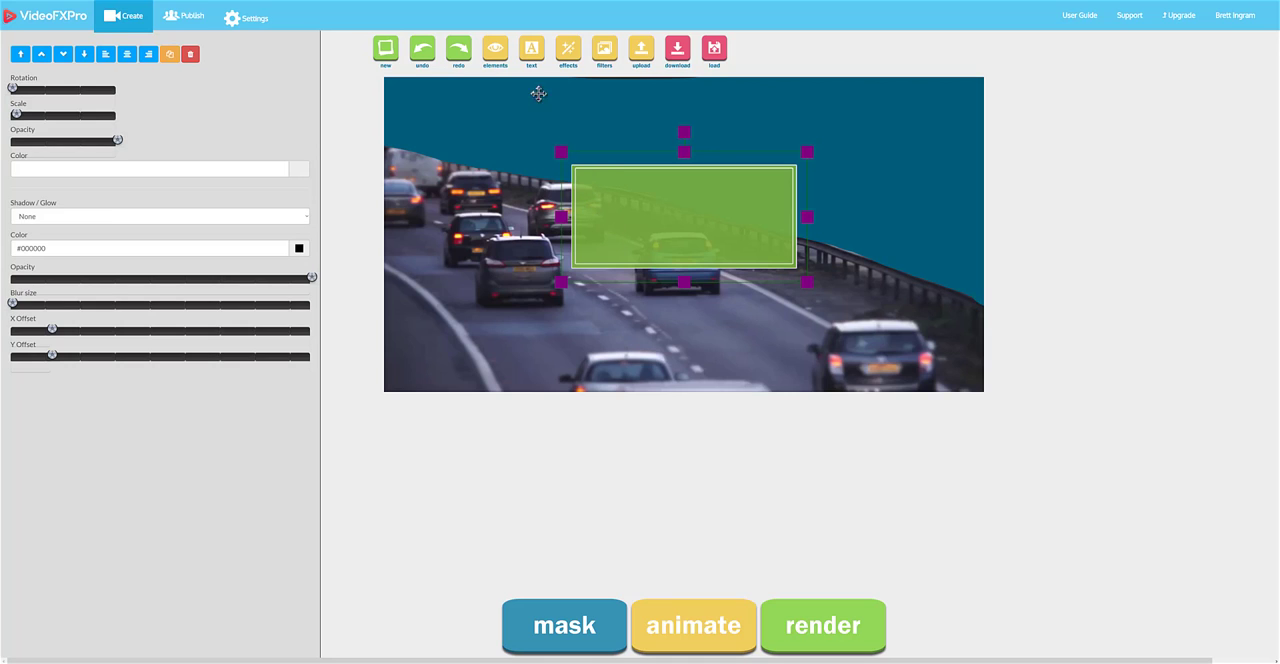
{"action": "left_click", "coordinate": [532, 46]}
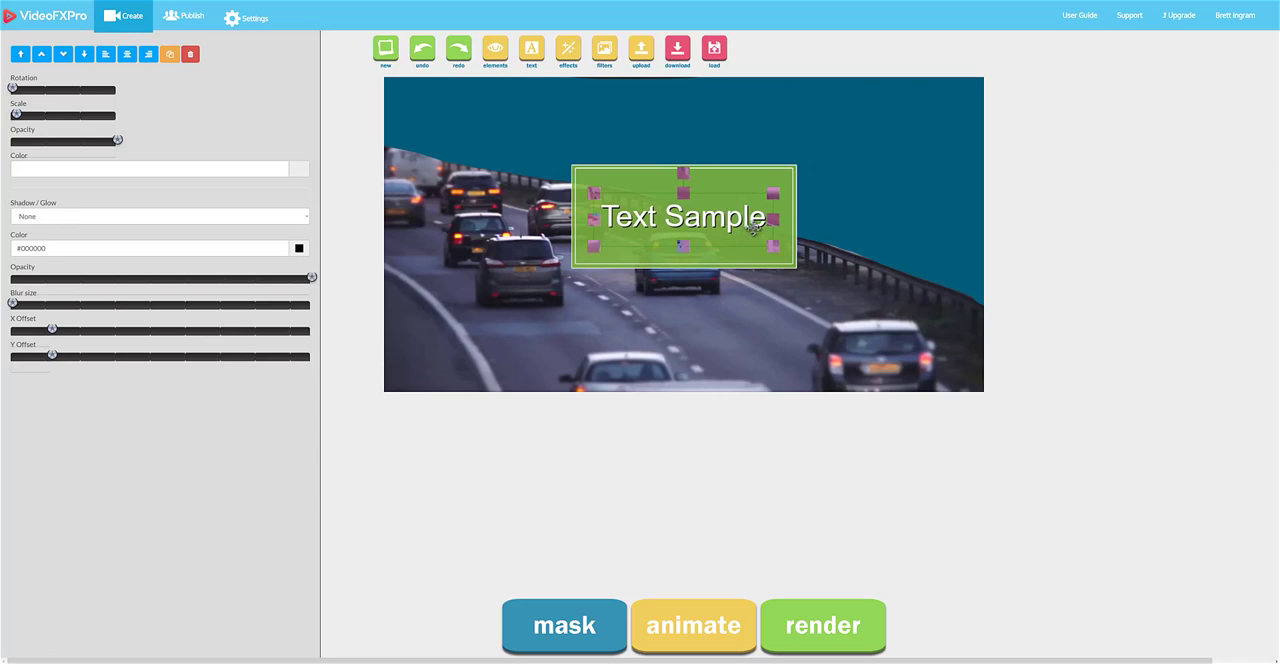
{"action": "left_click", "coordinate": [684, 216]}
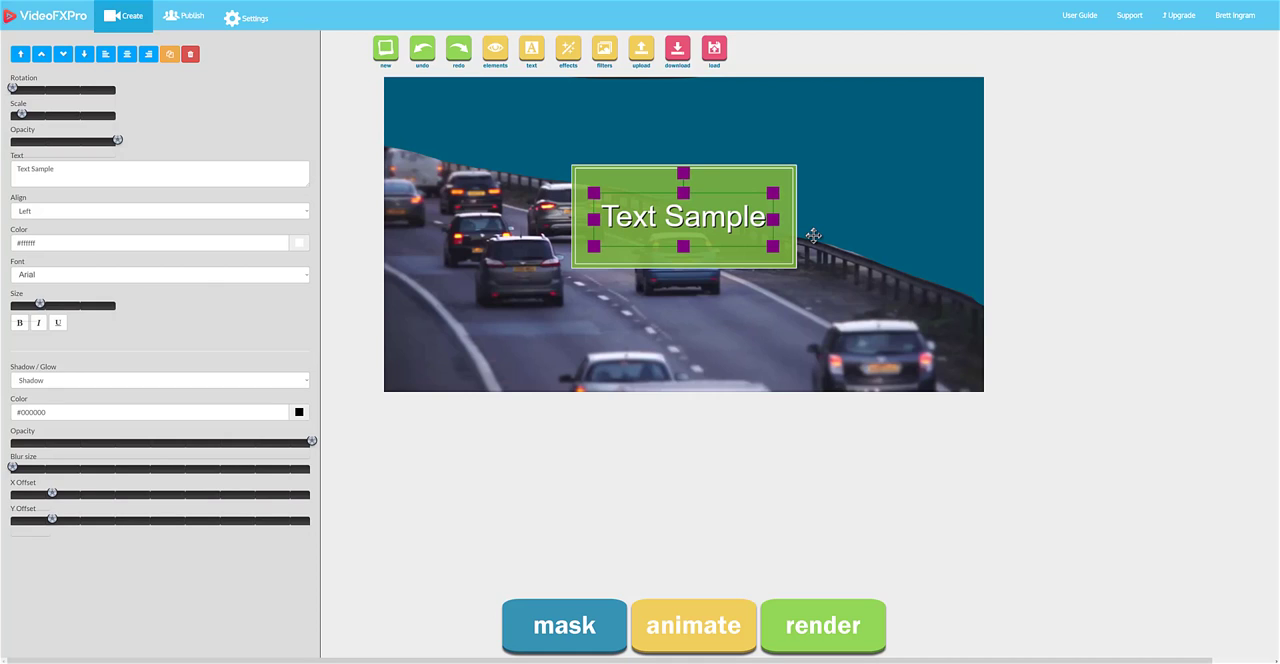
{"action": "mouse_move", "coordinate": [776, 556]}
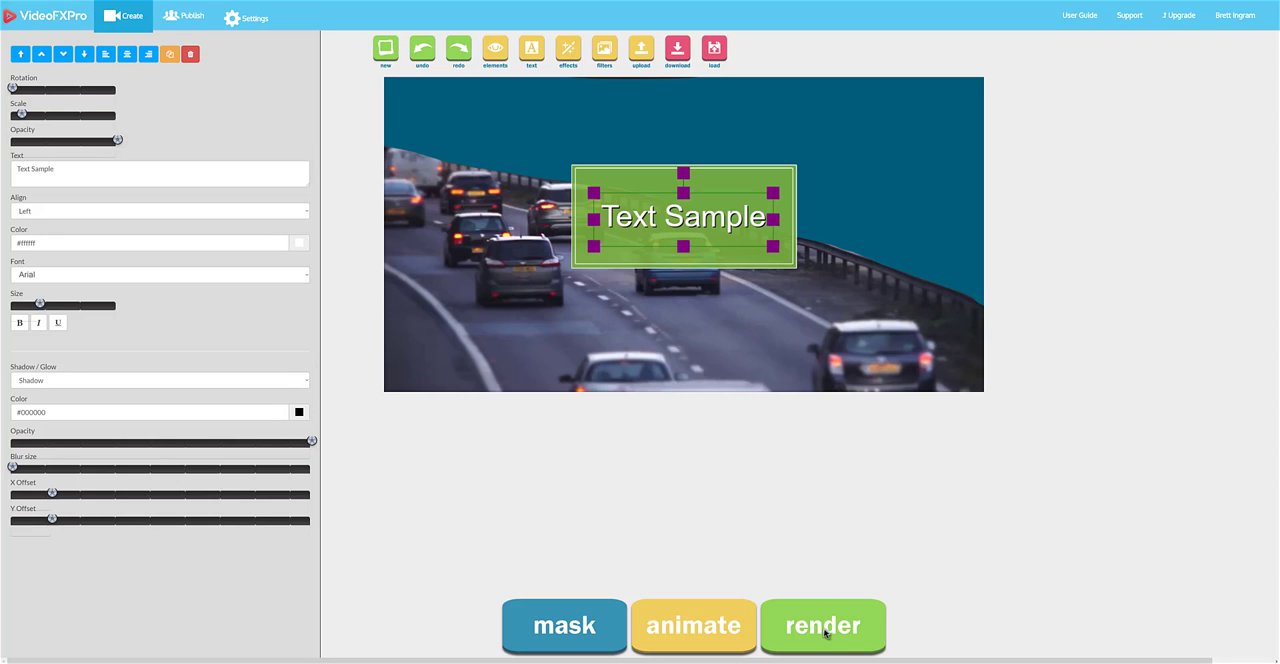
Step: Render the clip, play its preview and enter the message 'this' in the posting dialog
{"action": "left_click", "coordinate": [822, 624]}
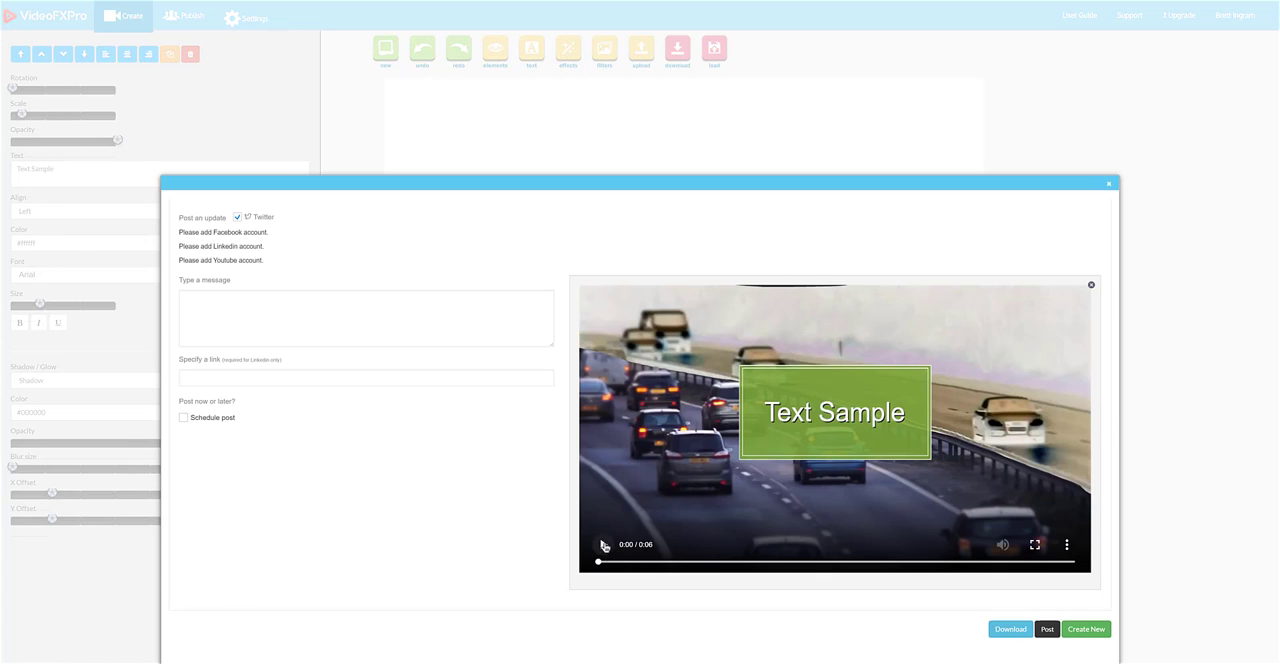
{"action": "left_click", "coordinate": [600, 544]}
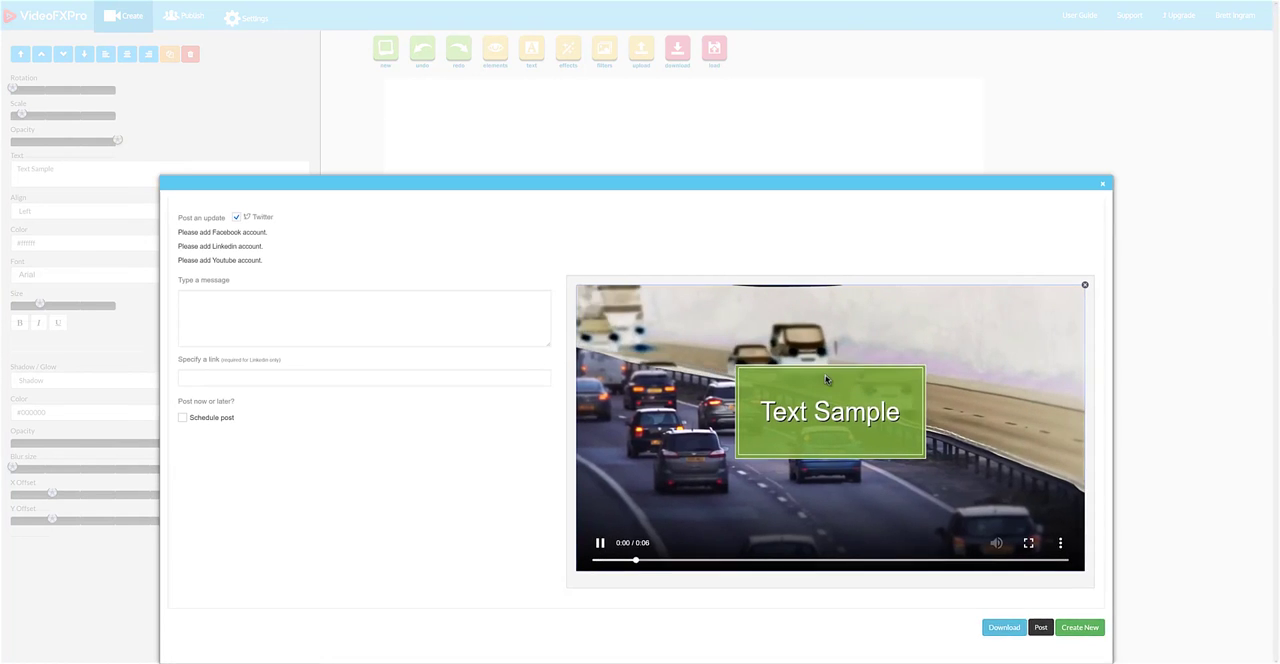
{"action": "left_click", "coordinate": [364, 300]}
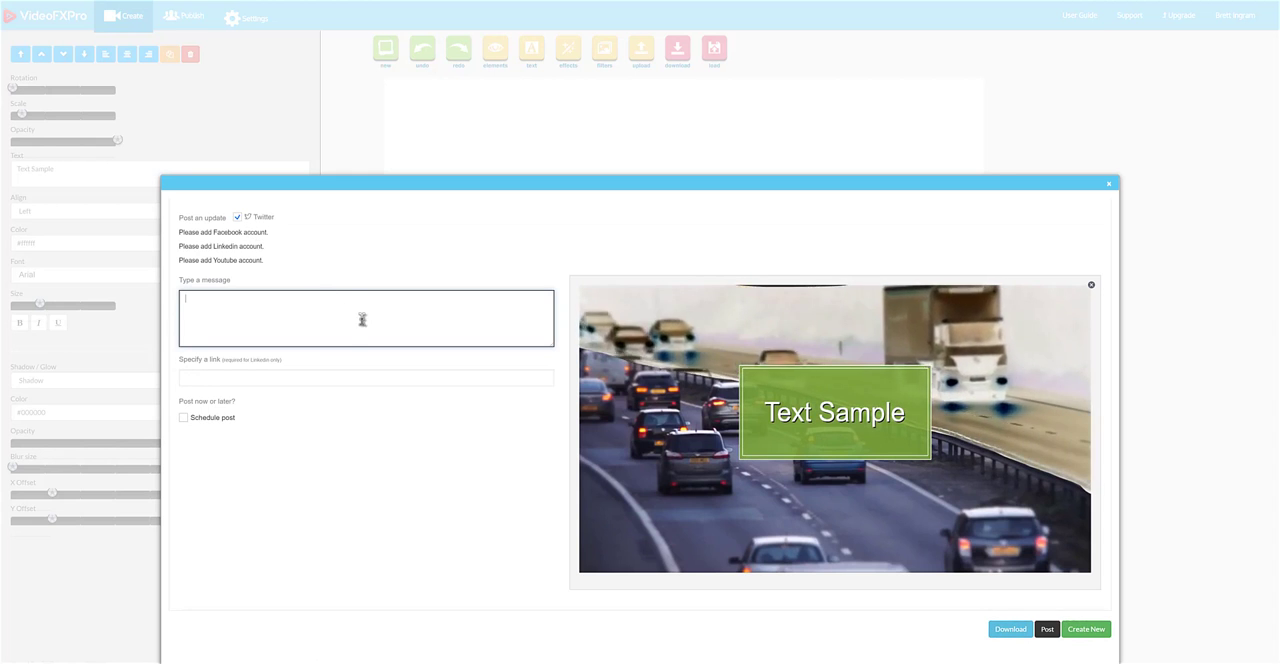
{"action": "type", "text": "this is a cool video"}
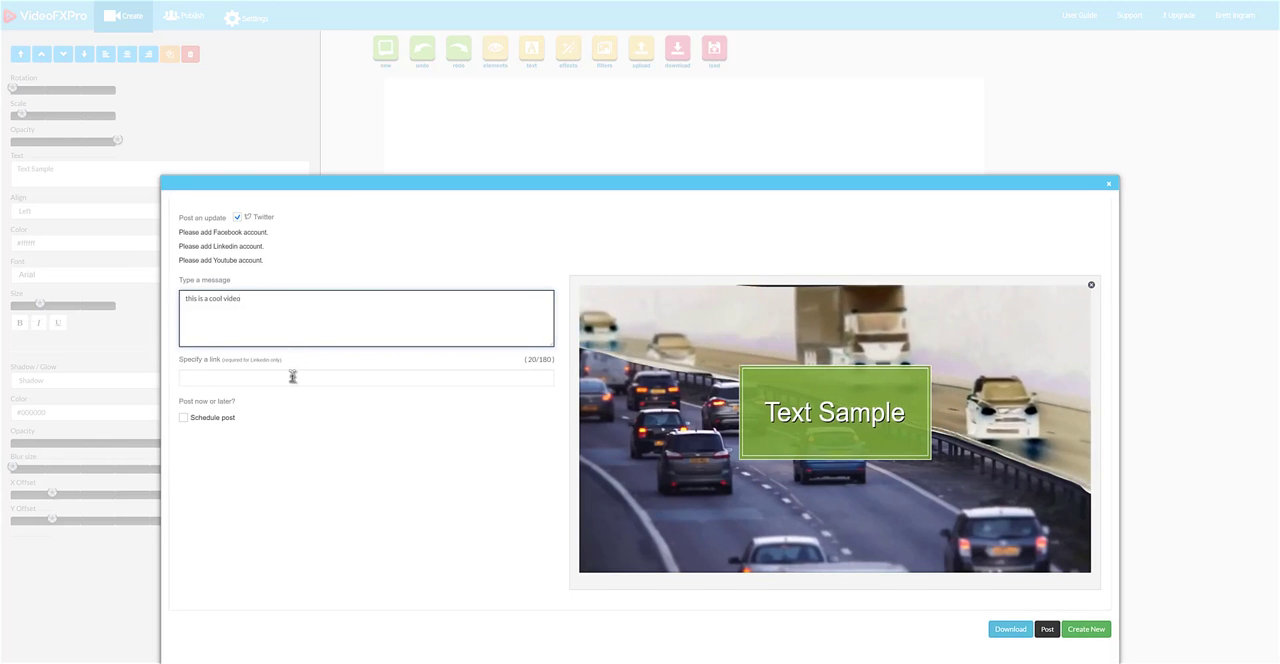
{"action": "left_click", "coordinate": [364, 376]}
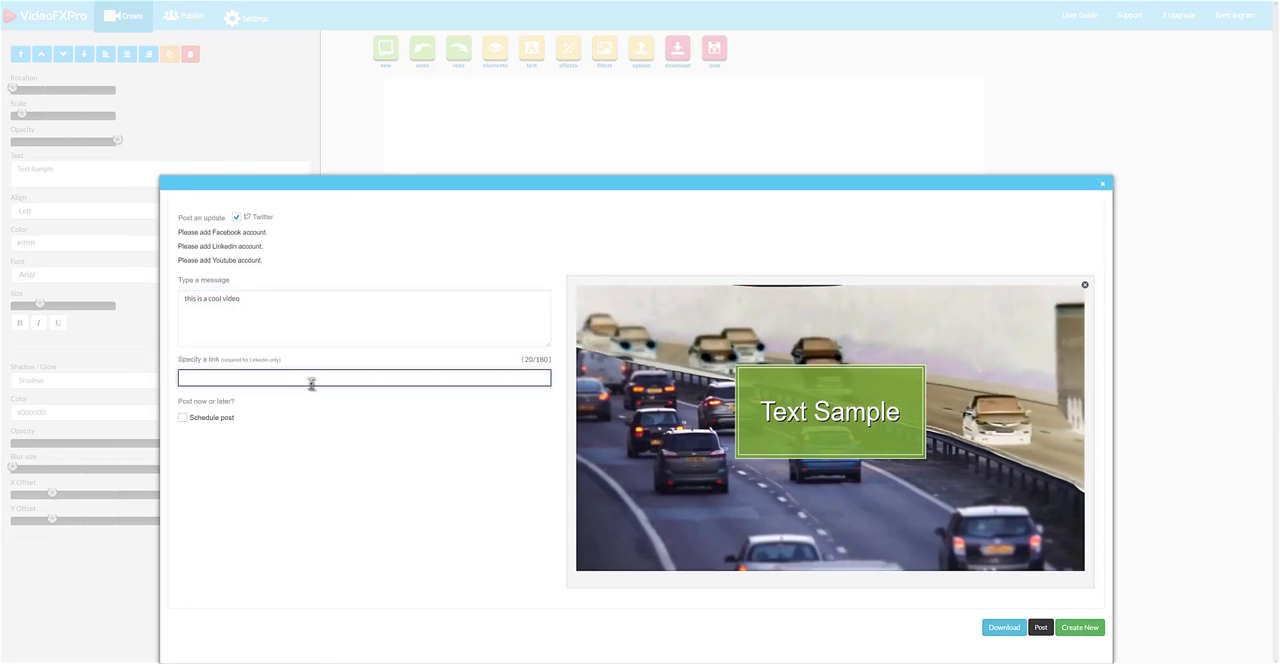